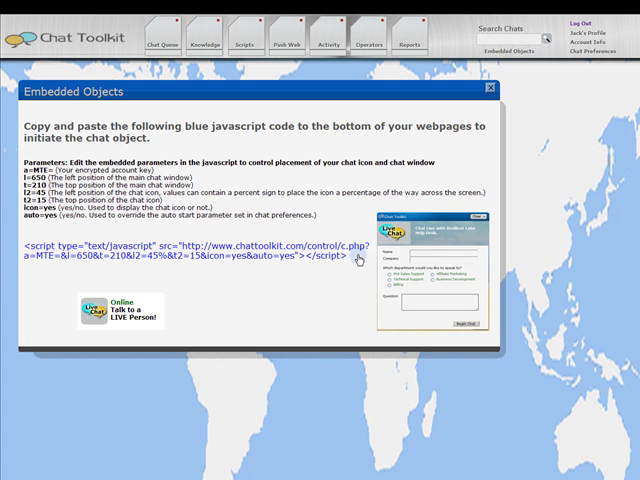
mouse_move(365, 273)
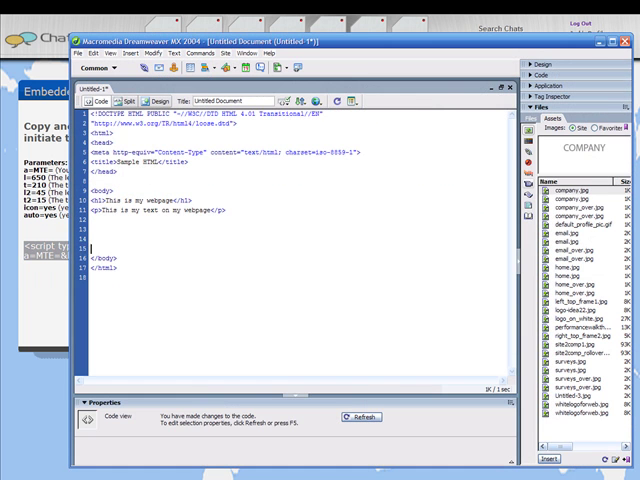
Paste the Chat Toolkit script tag on the empty line just before </body>.
right_click(110, 250)
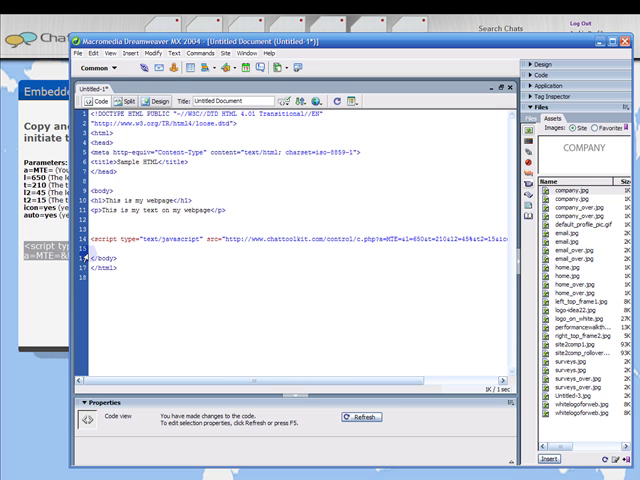
mouse_move(40, 392)
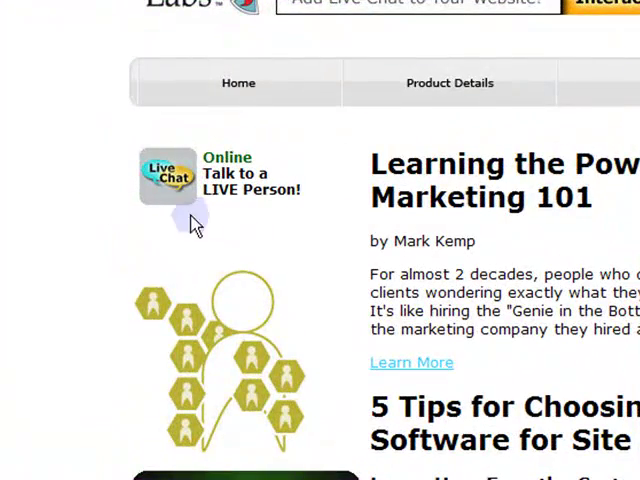
Scroll the Resilient Labs page down to the 'Talk to a LIVE Person' chat icon.
scroll("down", 3)
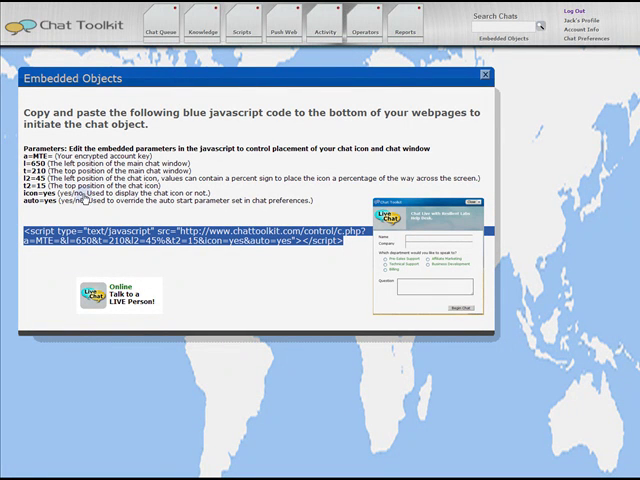
mouse_move(200, 405)
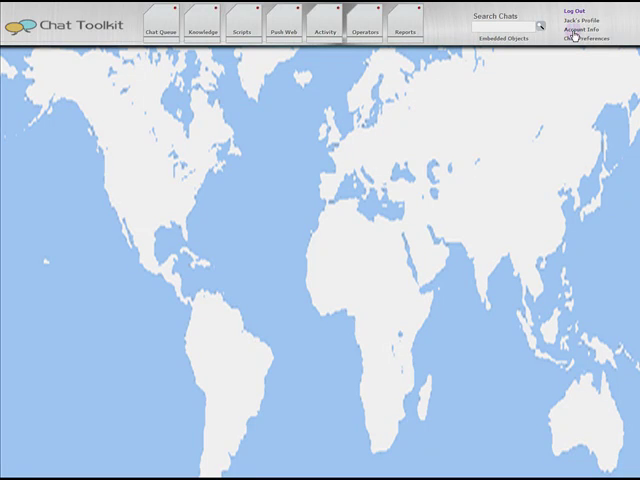
left_click(593, 42)
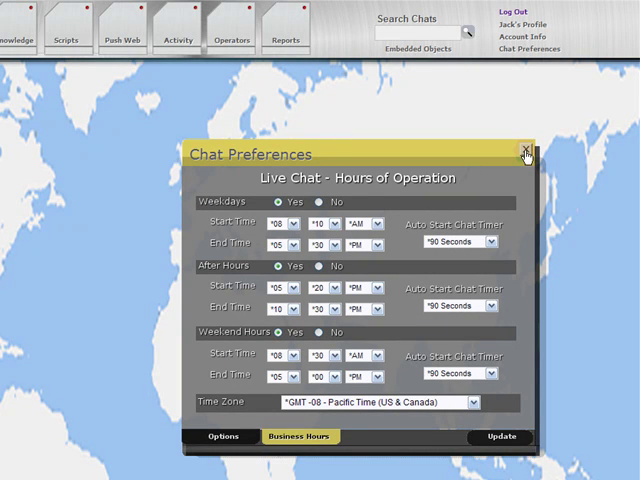
left_click(524, 151)
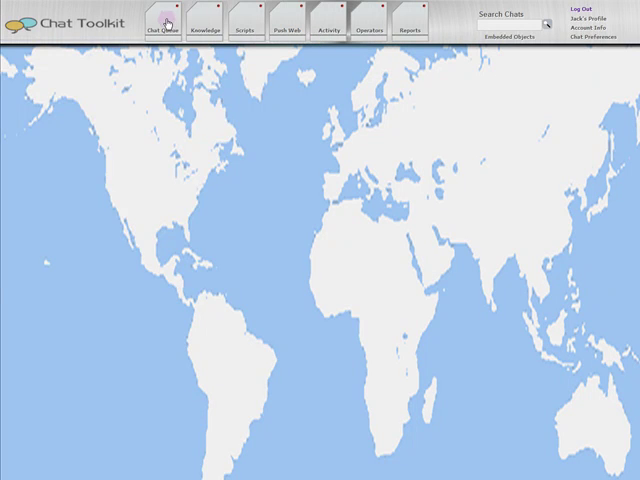
Open and reposition the Chat Queue, then start a test website chat entering 'Bo' and 'Test'.
left_click(164, 27)
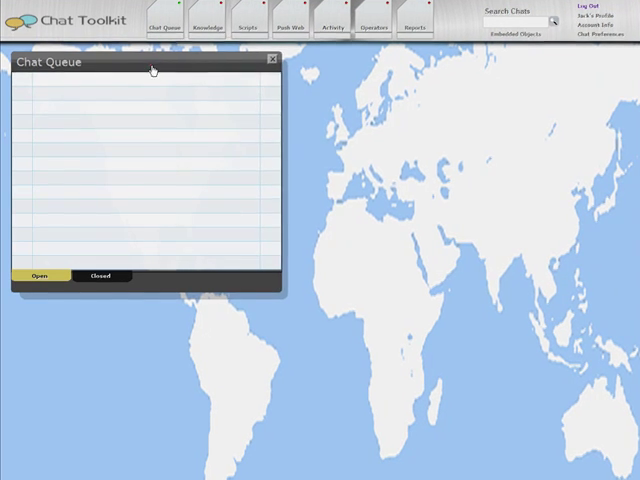
left_click_drag(150, 61, 215, 95)
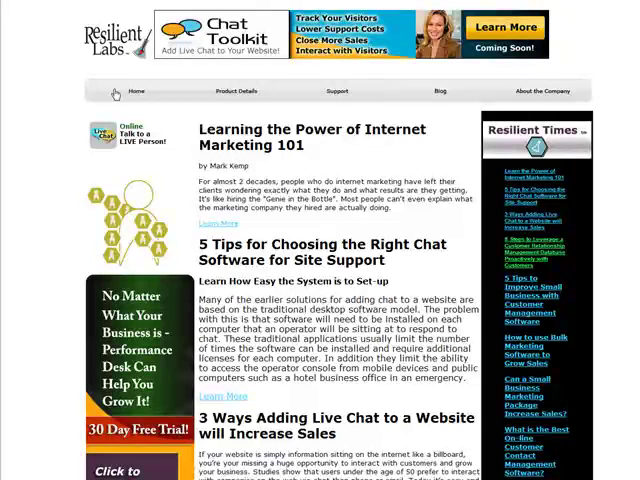
left_click(103, 135)
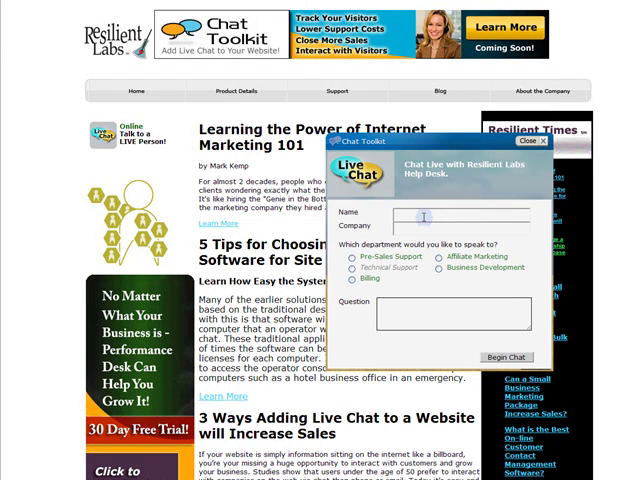
type("Bo")
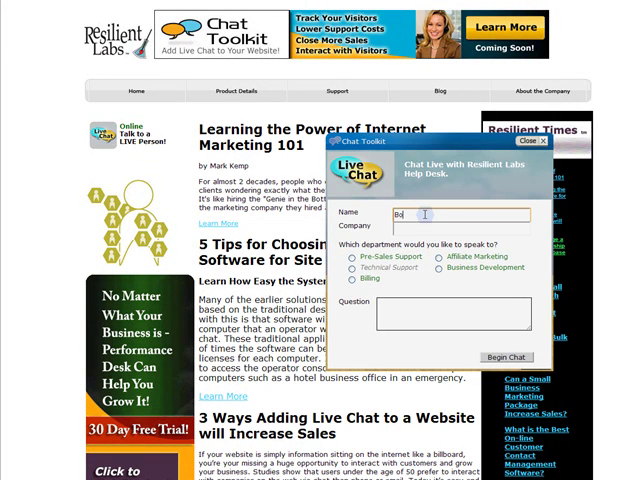
type("Test")
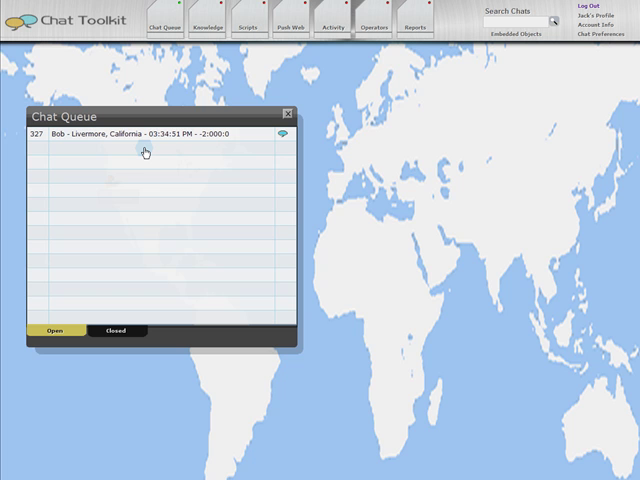
mouse_move(175, 138)
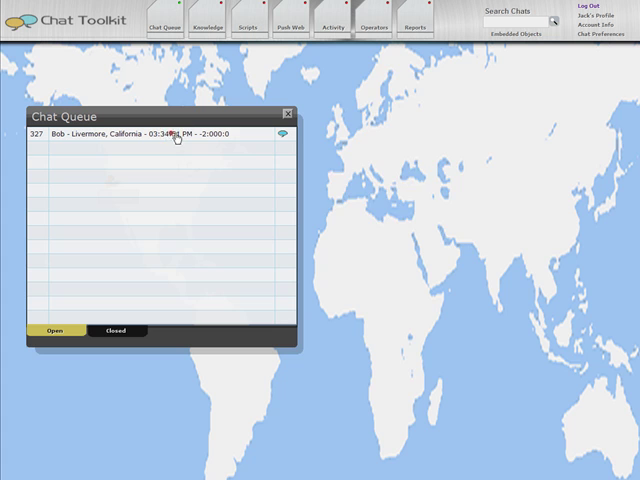
Open chat 327 from the queue and send Bob the greeting 'Hi Bob'.
double_click(150, 135)
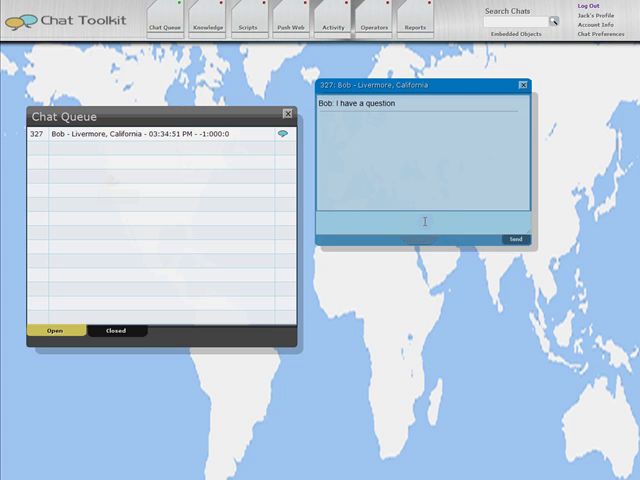
type("Hi")
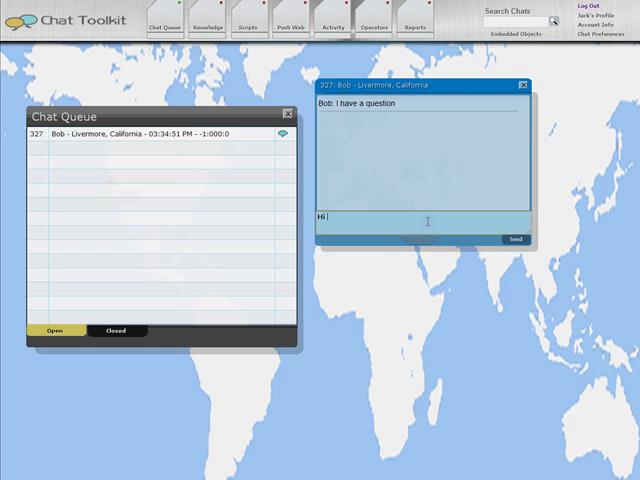
type("Bob")
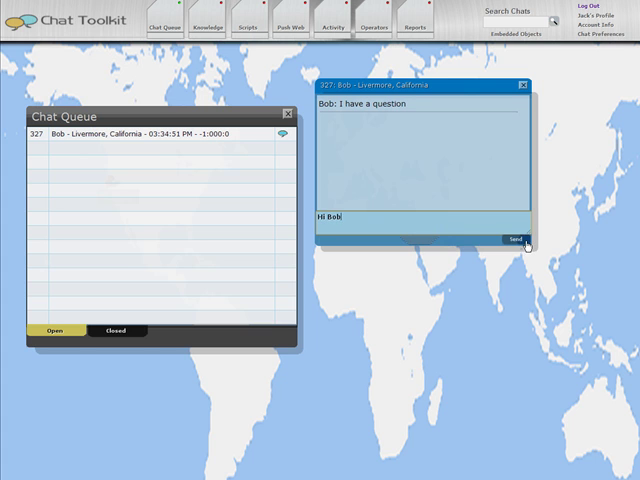
left_click(511, 239)
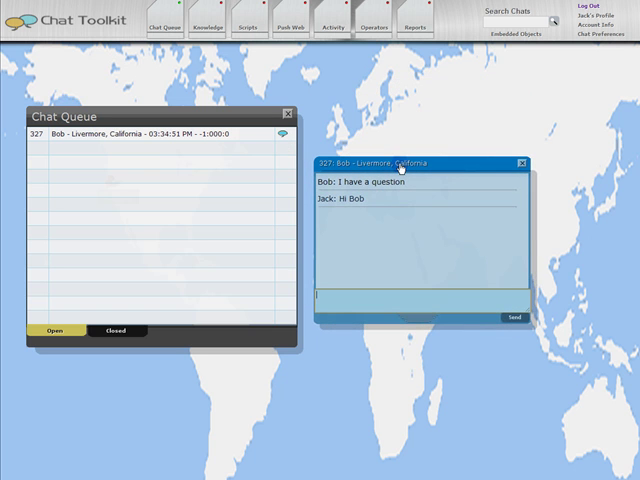
mouse_move(225, 163)
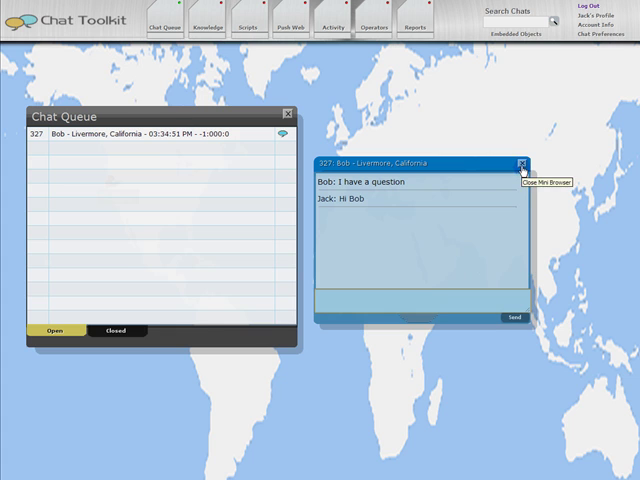
mouse_move(120, 331)
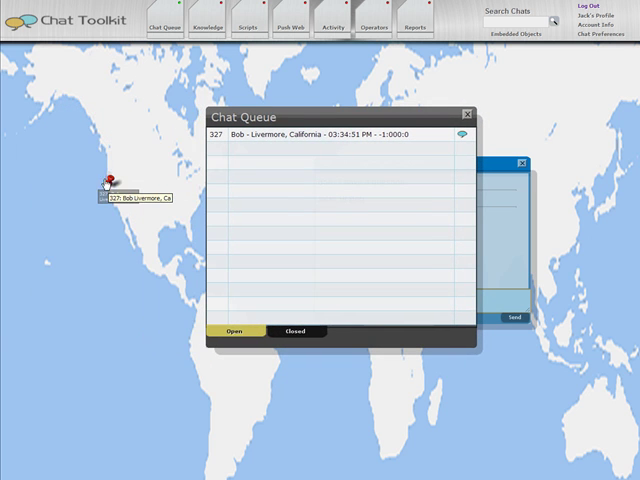
mouse_move(113, 193)
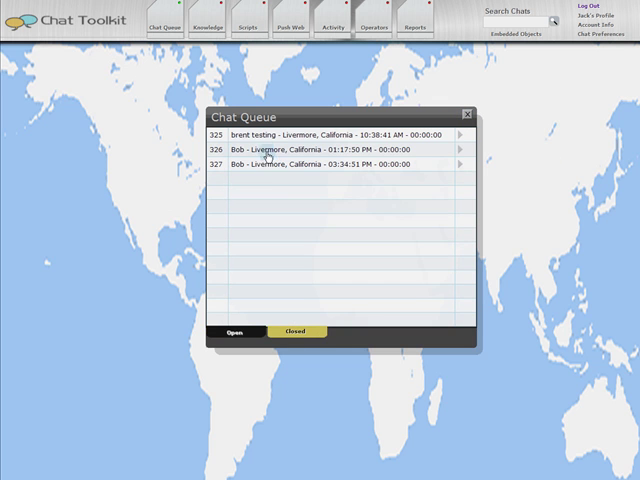
Open the transcript of closed chat 327 from Livermore, California.
left_click(461, 161)
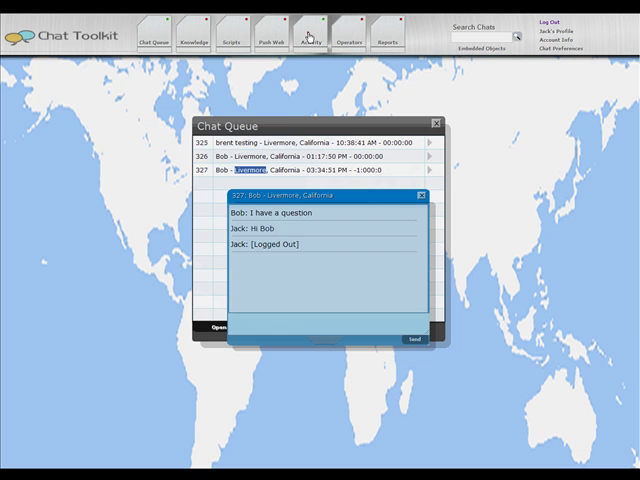
Show recent visitor activity and start a push invite to the Modesto visitor with 'Hell'.
left_click(311, 40)
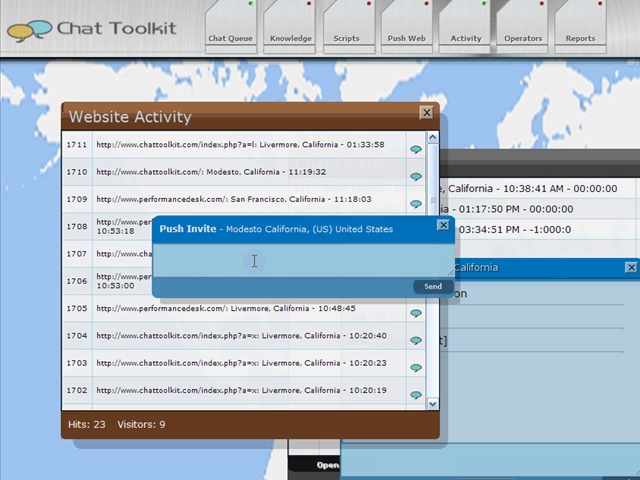
type("Hell")
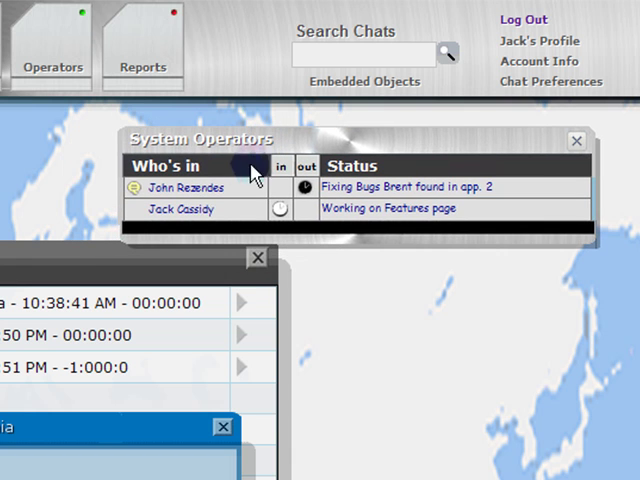
mouse_move(200, 213)
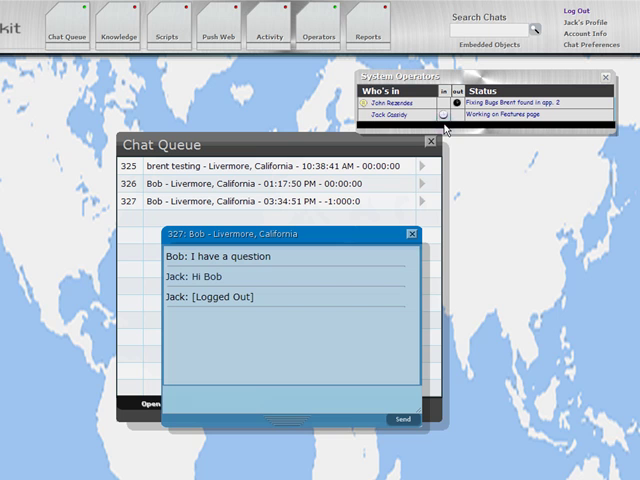
mouse_move(390, 107)
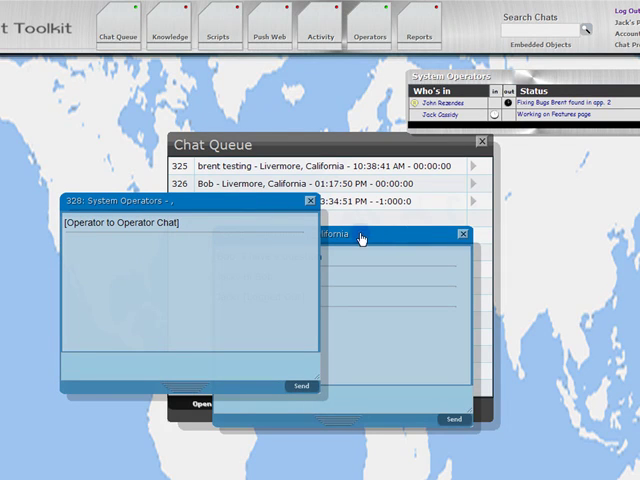
mouse_move(200, 355)
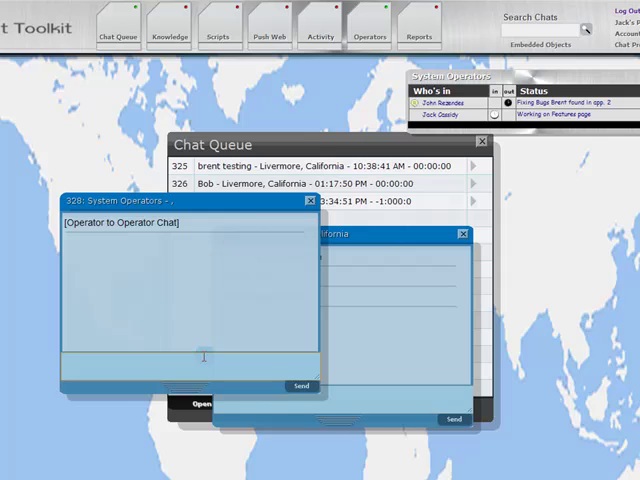
Type 'Hey' in an operator-to-operator chat, then close that chat window.
type("Hey")
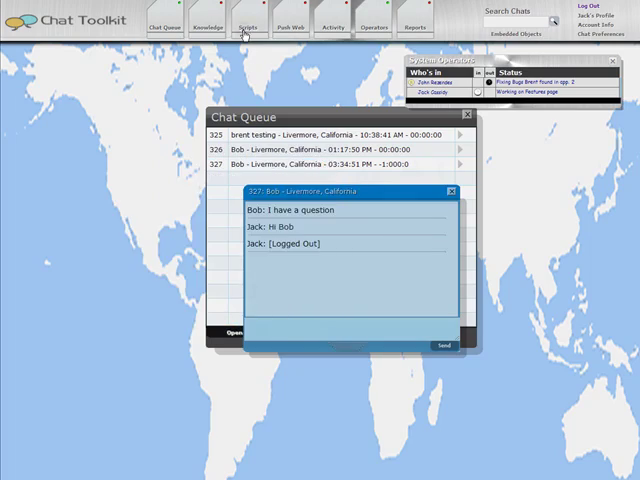
left_click(245, 20)
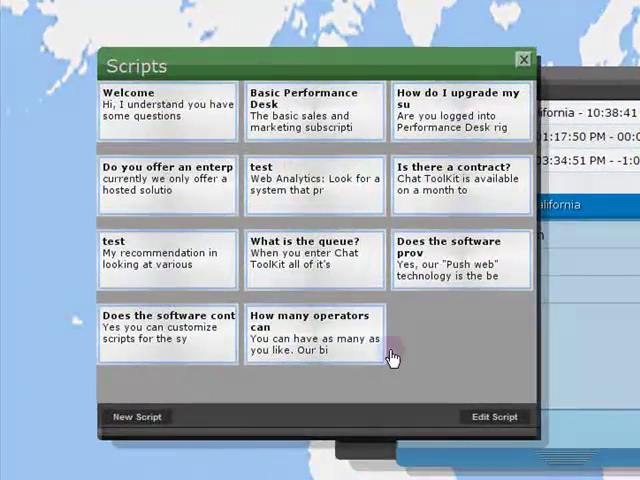
Post the enterprise-offering and 'Is there a contract?' script answers into Bob's chat.
left_click(461, 185)
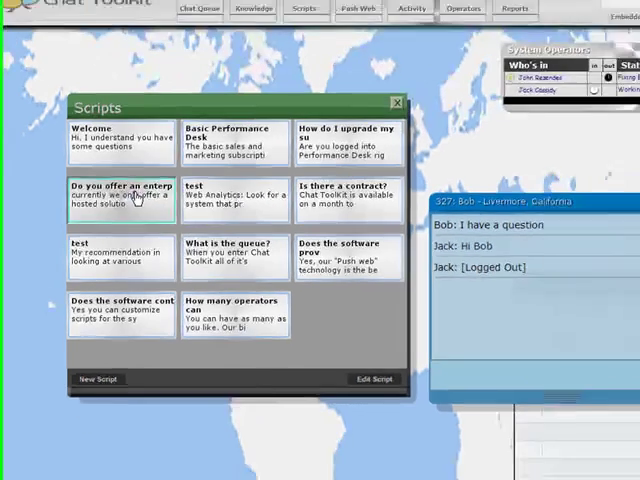
left_click(120, 200)
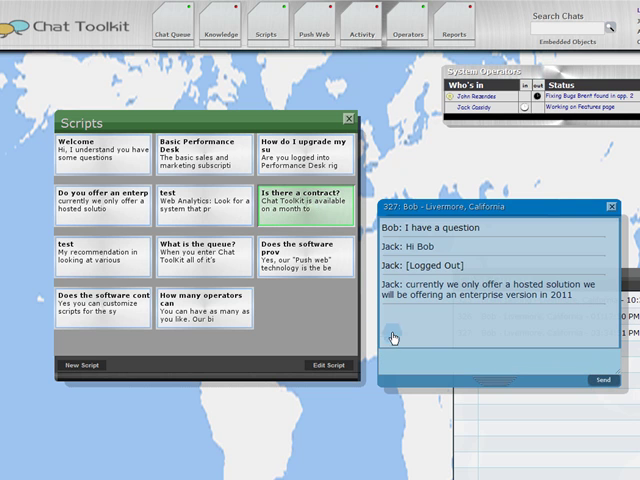
left_click(300, 205)
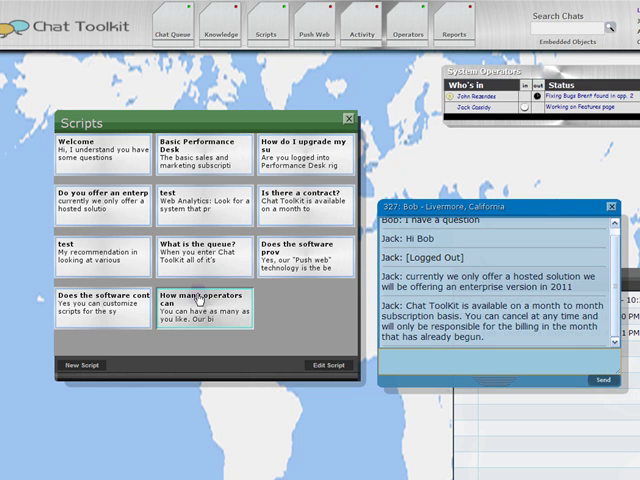
left_click(95, 260)
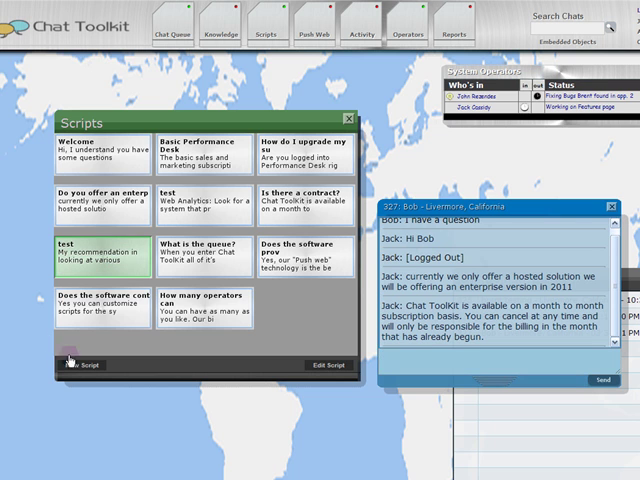
Open the 'test' script for editing, then start a new blank script beginning with 'N'.
left_click(320, 366)
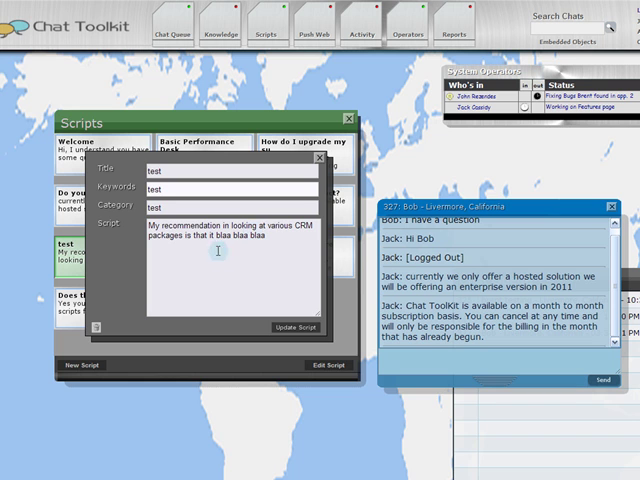
left_click(322, 156)
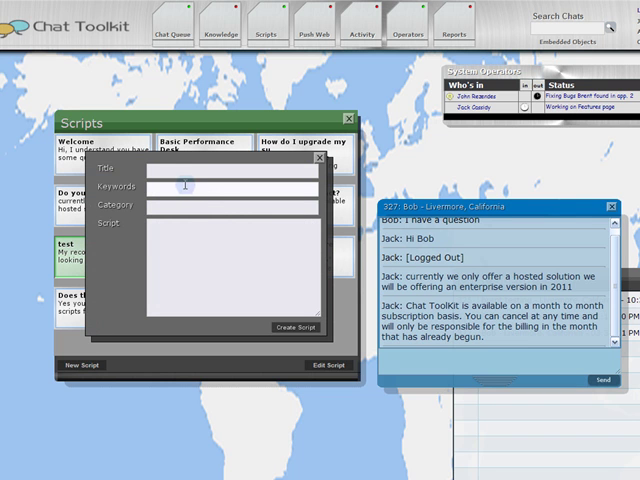
type("N")
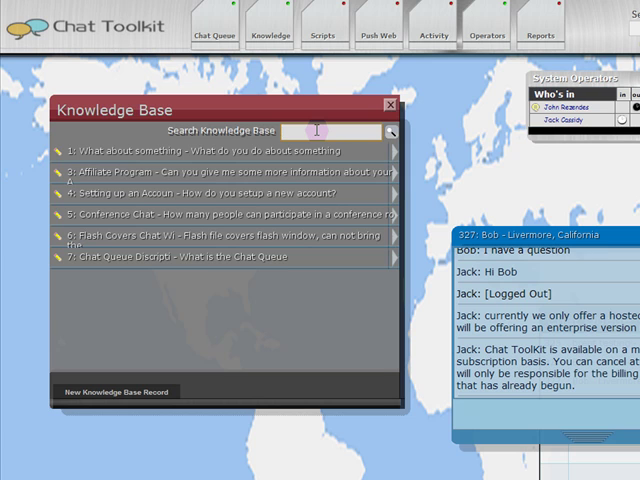
Search the knowledge base for 'flash' and open the Flash Covers Chat Window record.
type("flash")
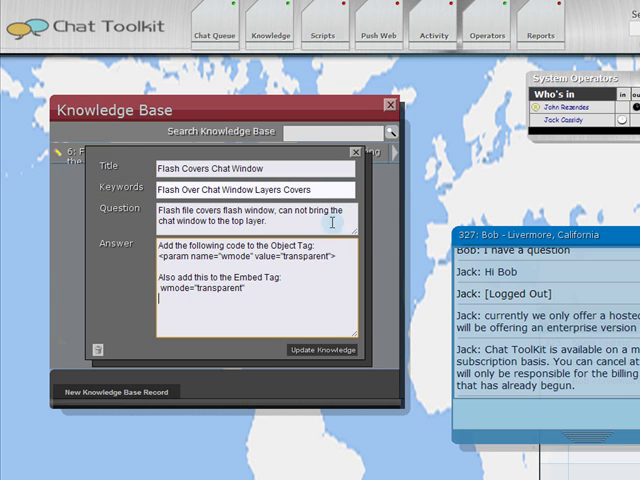
left_click(356, 151)
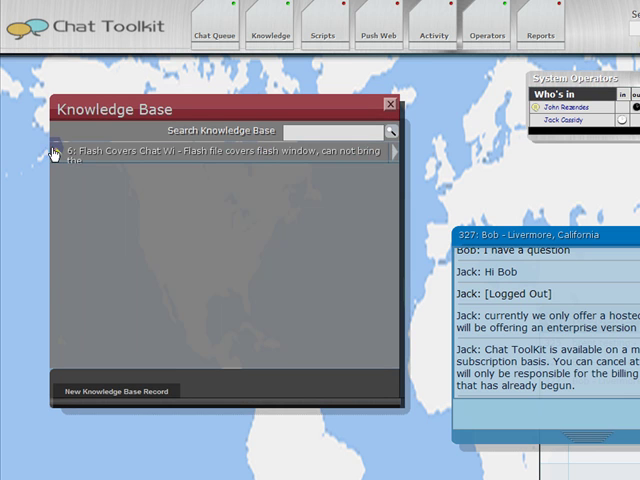
left_click(220, 152)
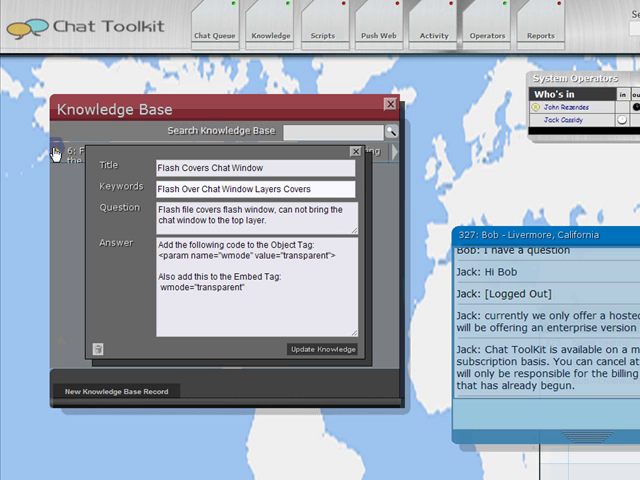
Open a blank knowledge base record form, then close it and the Knowledge Base.
left_click(357, 150)
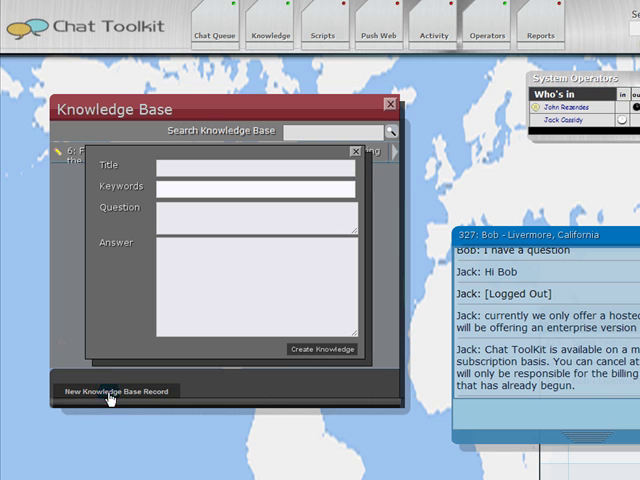
mouse_move(353, 152)
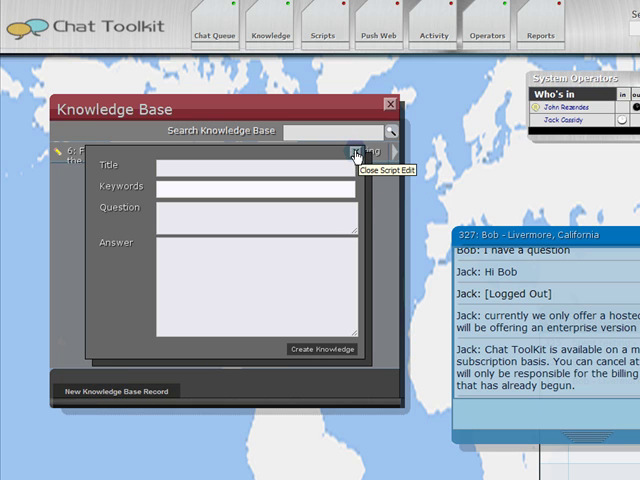
left_click(355, 152)
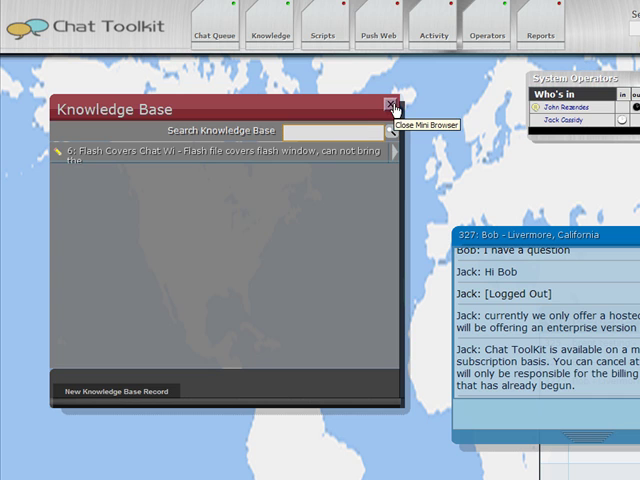
left_click(391, 106)
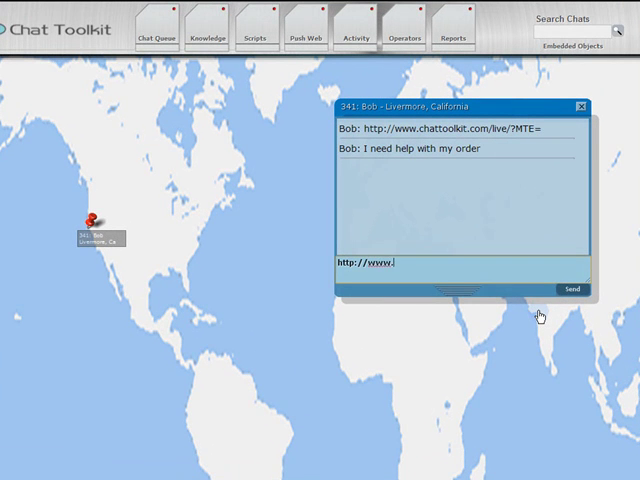
type("performancedesk")
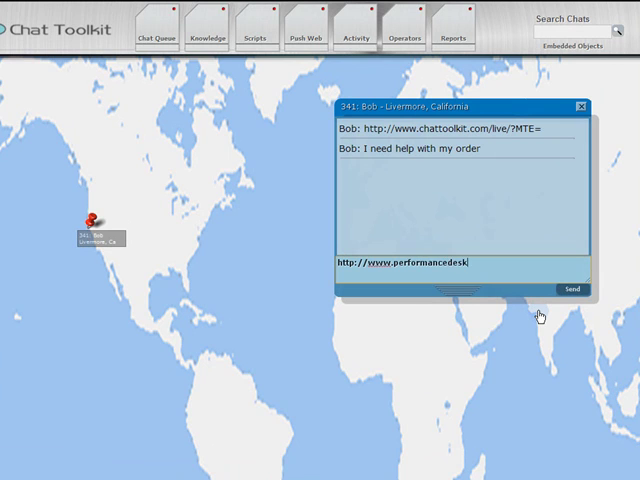
left_click(571, 289)
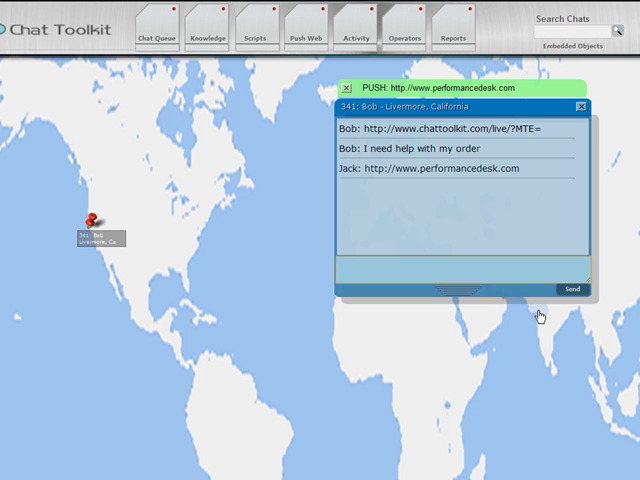
mouse_move(552, 310)
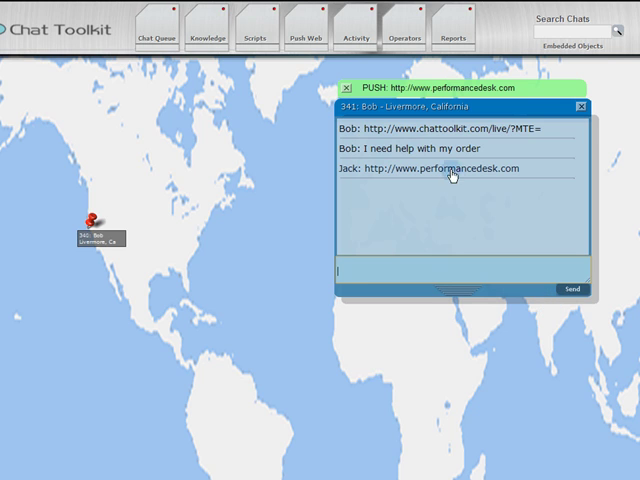
left_click(347, 88)
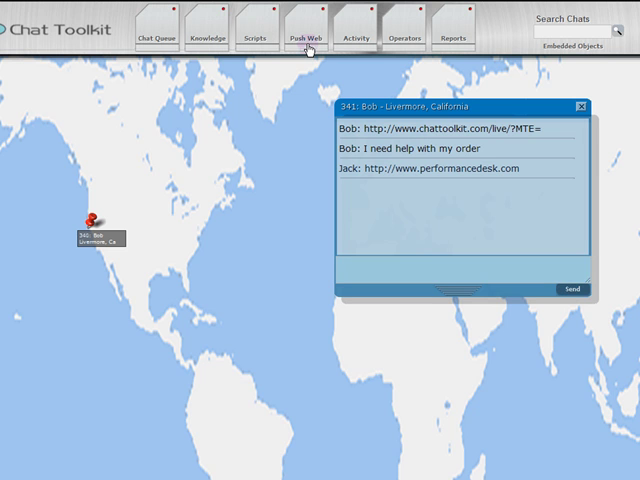
left_click(305, 37)
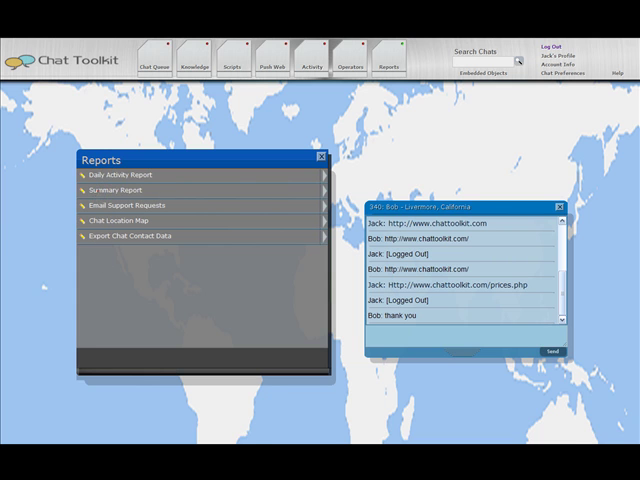
View the Summary Report pie charts by department, operator and rating, then close it.
left_click(128, 190)
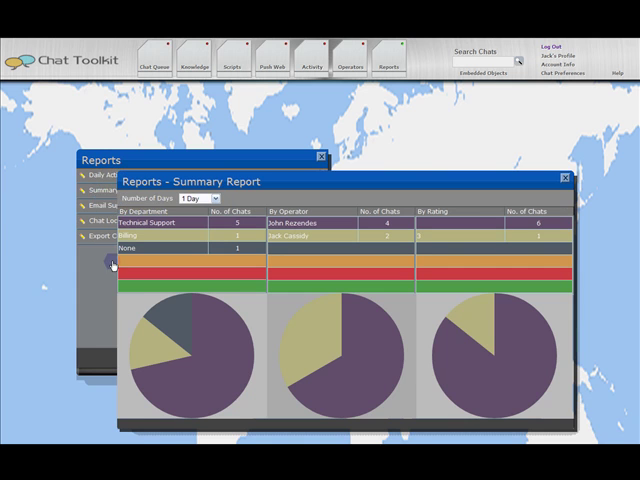
left_click(195, 199)
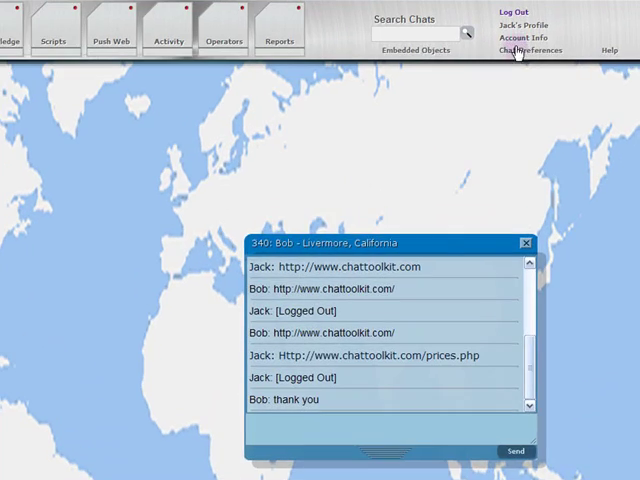
In Chat Preferences Business Hours, set Weekend Hours to No and after-hours timer to 60 seconds.
left_click(526, 38)
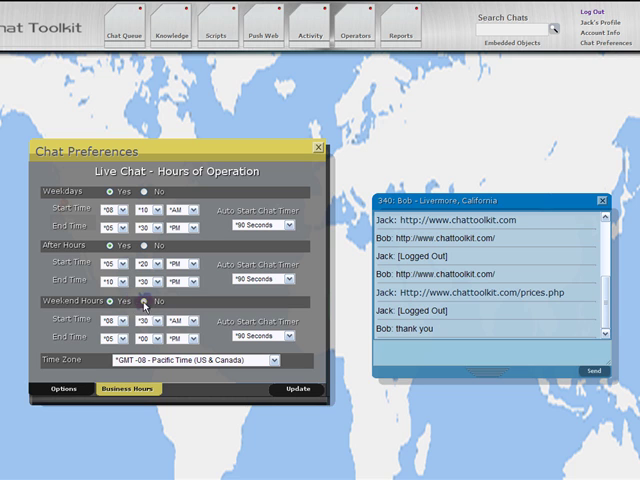
left_click(155, 301)
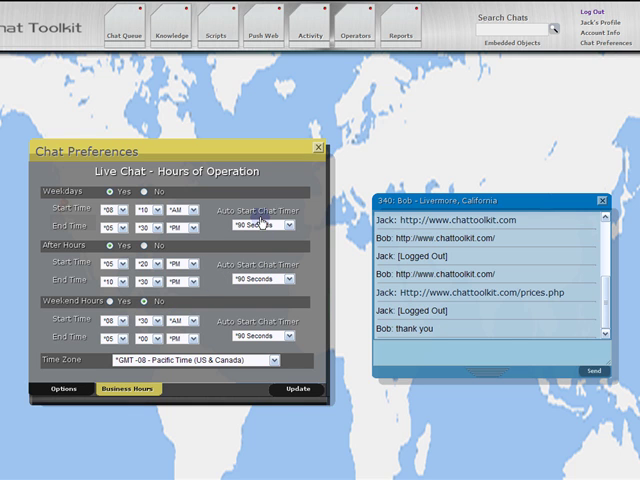
mouse_move(293, 278)
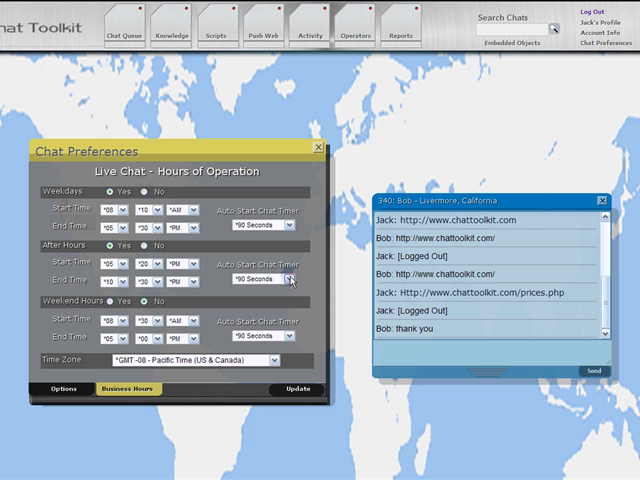
left_click(293, 278)
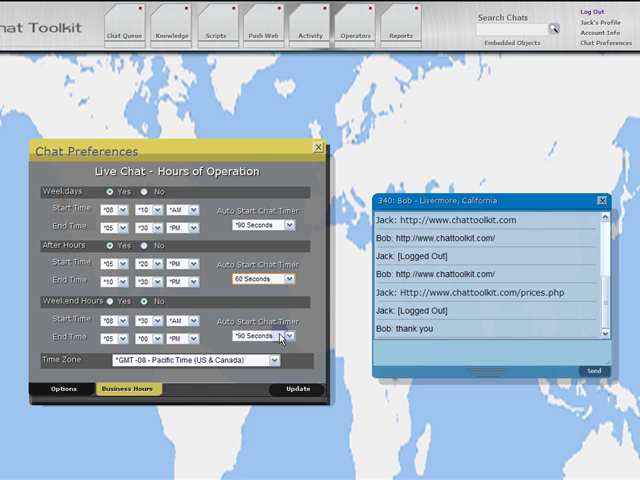
left_click(290, 335)
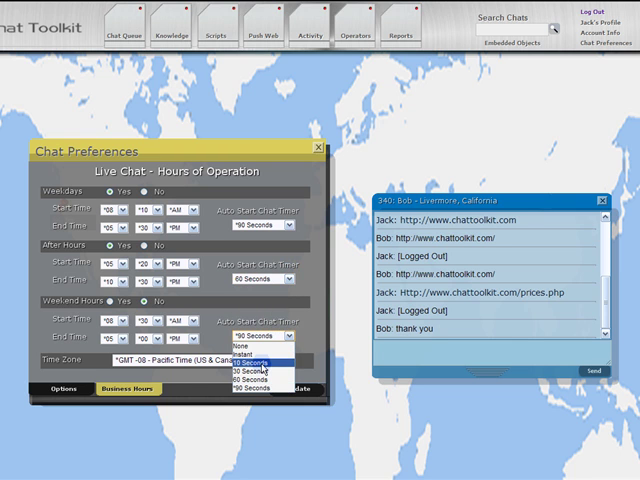